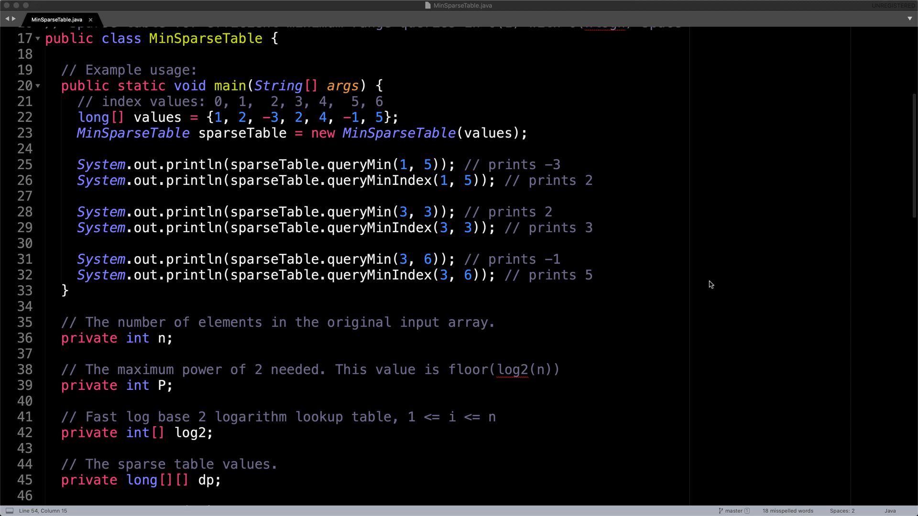
{"action": "scroll", "scroll_direction": "down", "scroll_amount": 3}
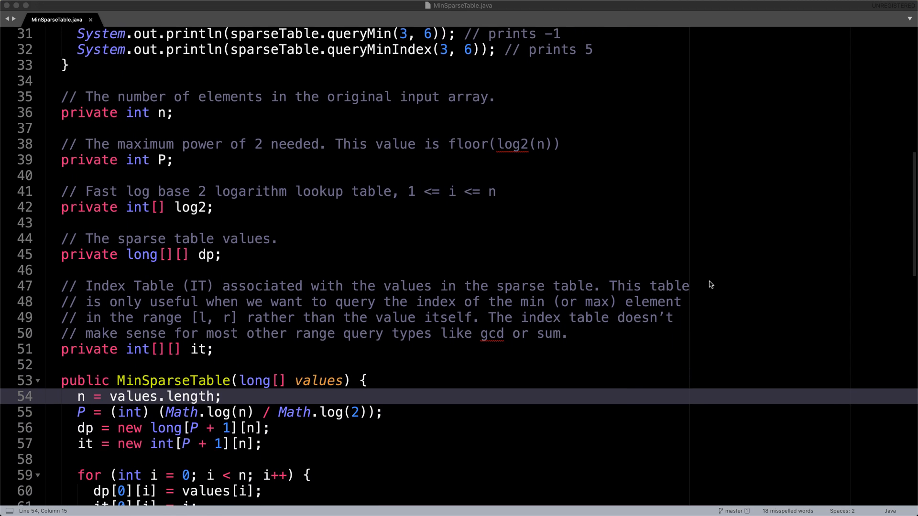
{"action": "scroll", "scroll_direction": "down", "scroll_amount": 3}
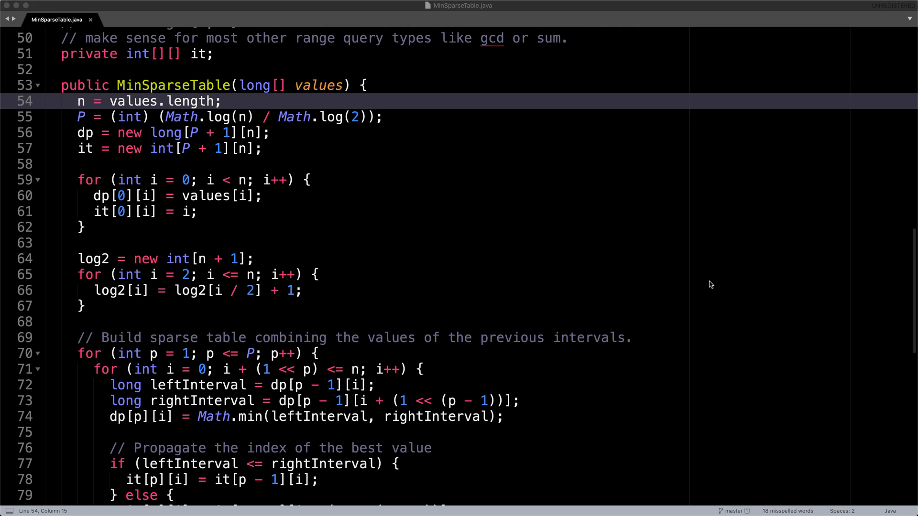
{"action": "scroll", "scroll_direction": "down", "scroll_amount": 3}
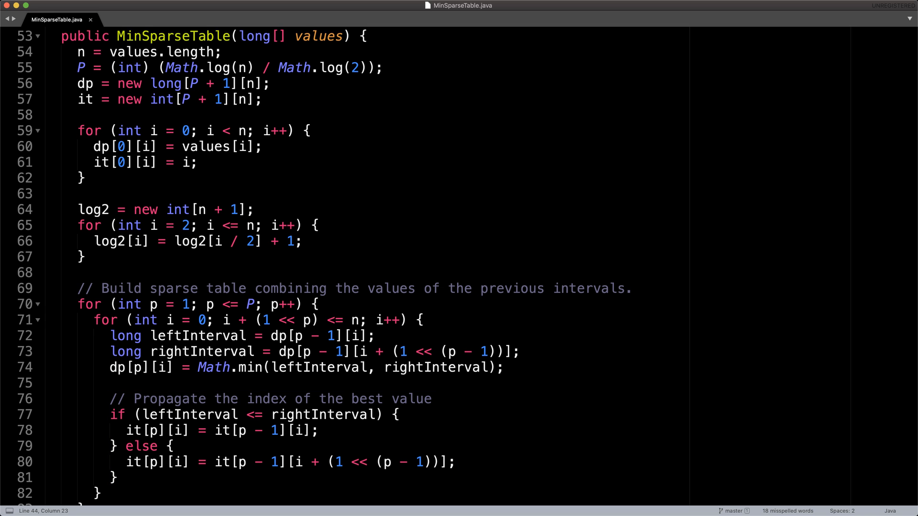
{"action": "scroll", "scroll_direction": "down", "scroll_amount": 3}
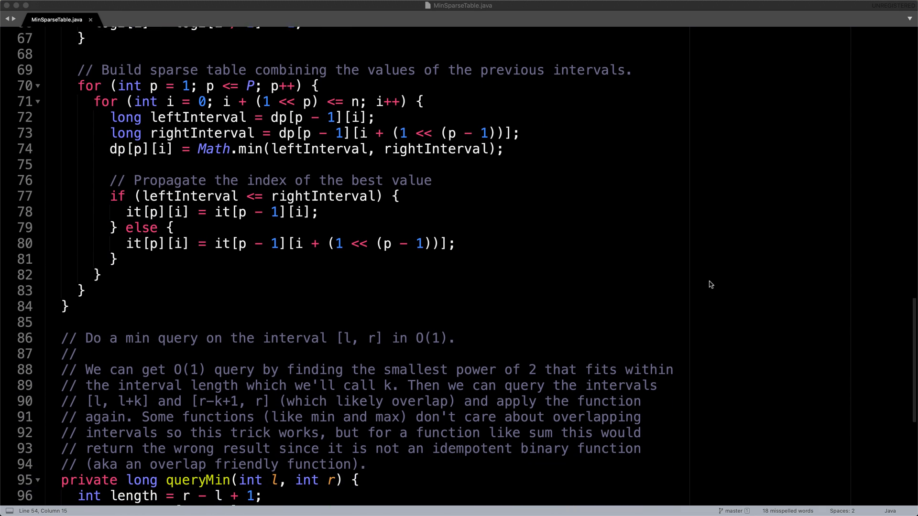
{"action": "scroll", "scroll_direction": "down", "scroll_amount": 3}
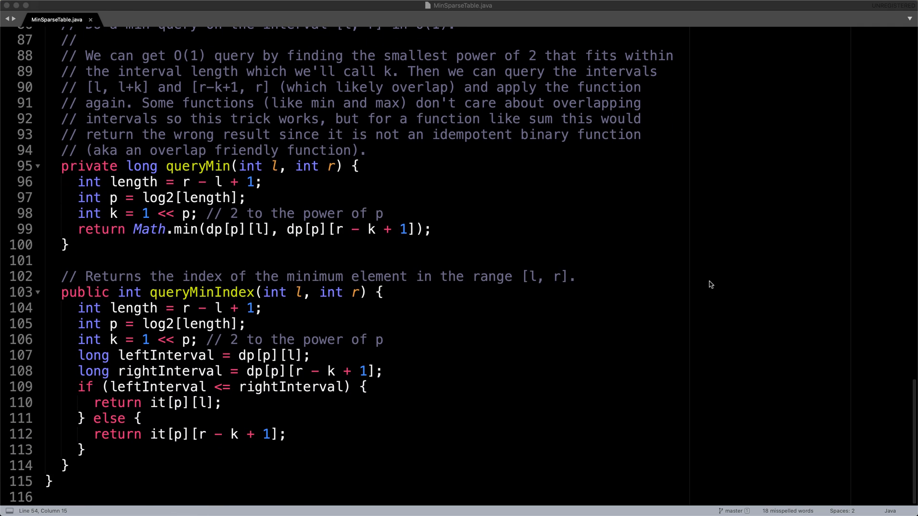